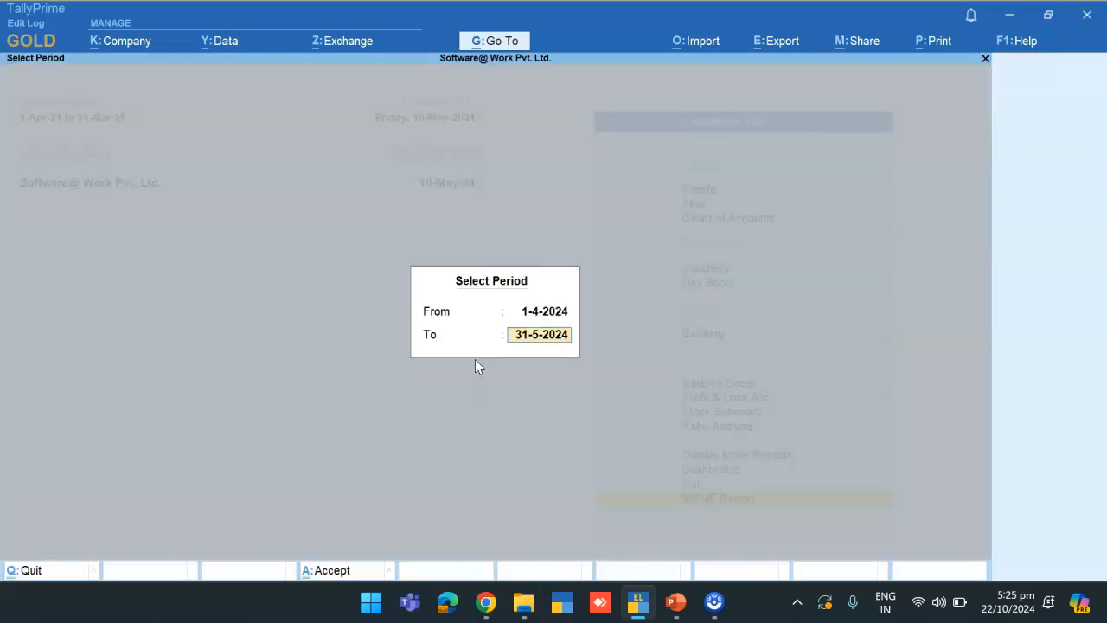
Accept the period 1-4-2024 to 31-5-2024 to display the MSME Report
{"action": "key", "text": "enter"}
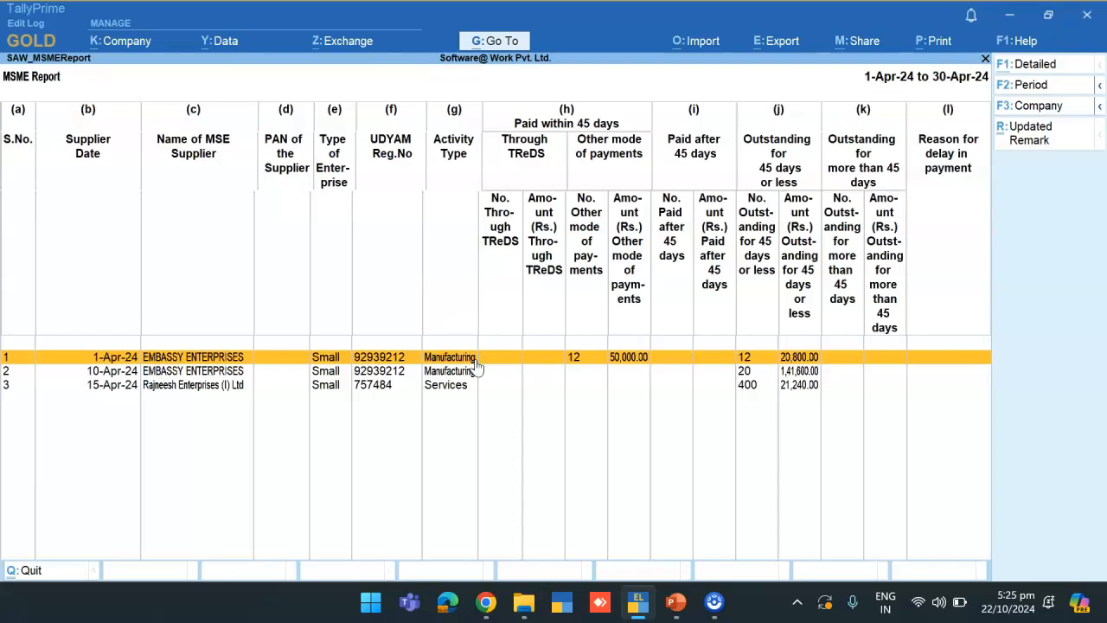